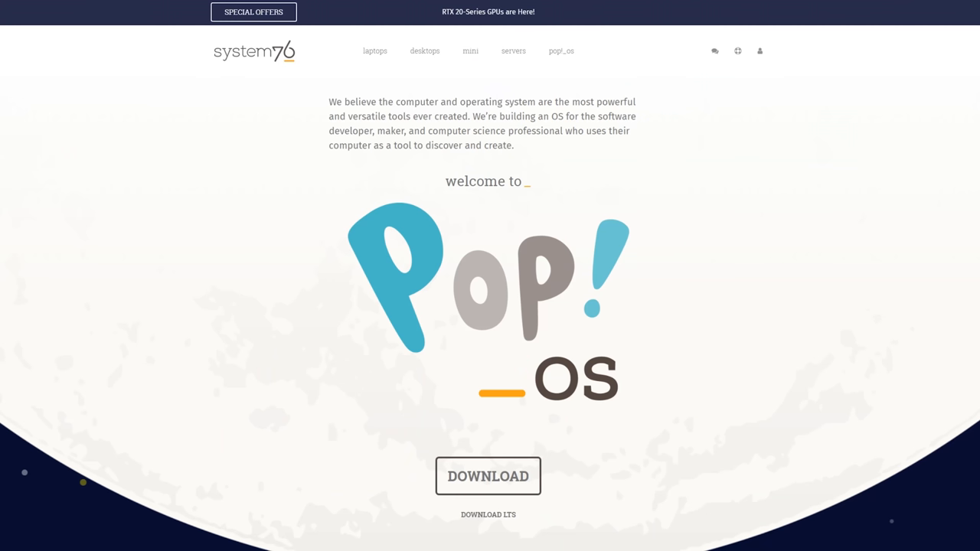
pyautogui.scroll(-3)
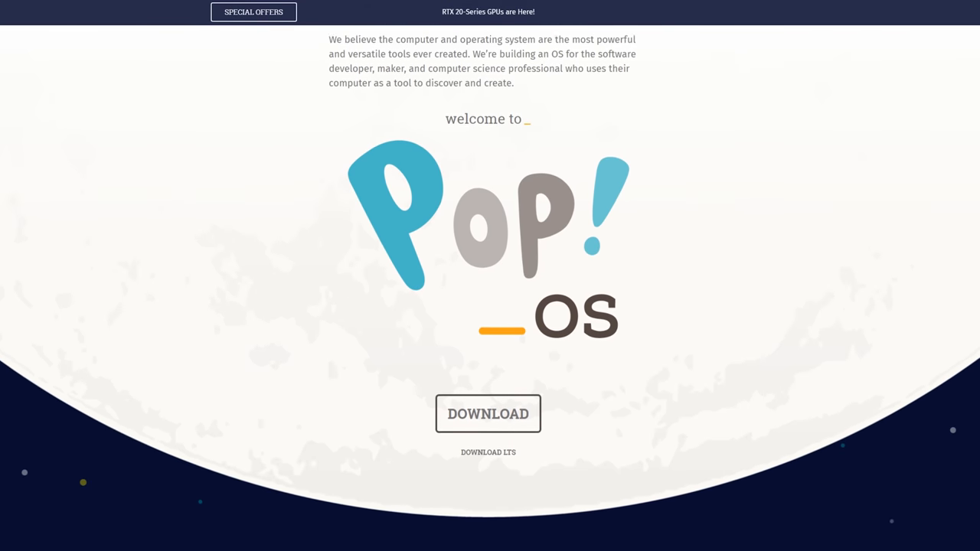
pyautogui.scroll(-3)
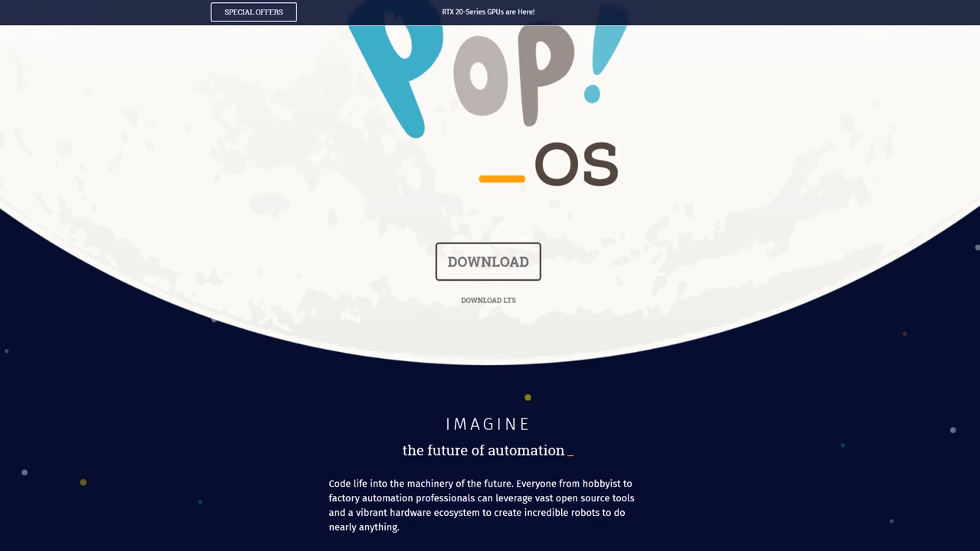
pyautogui.scroll(-3)
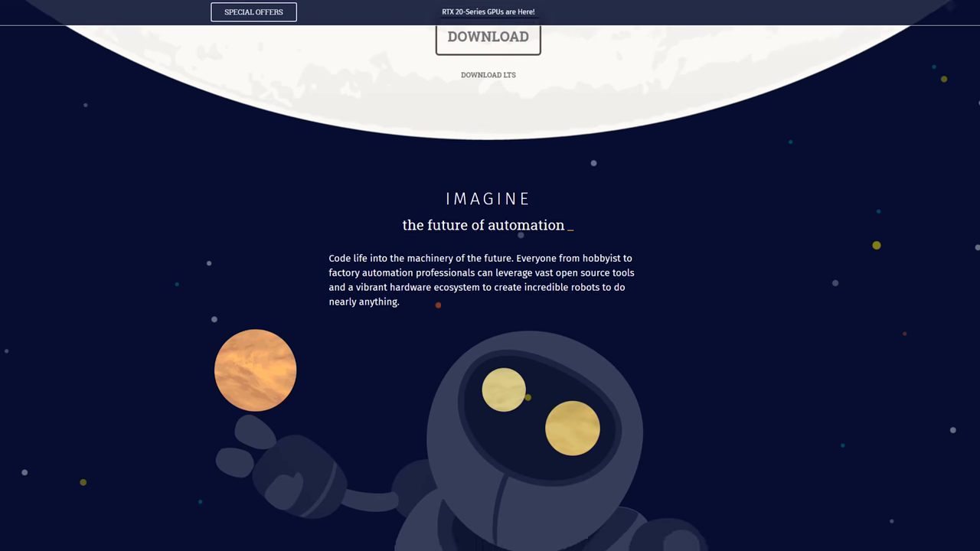
pyautogui.scroll(-3)
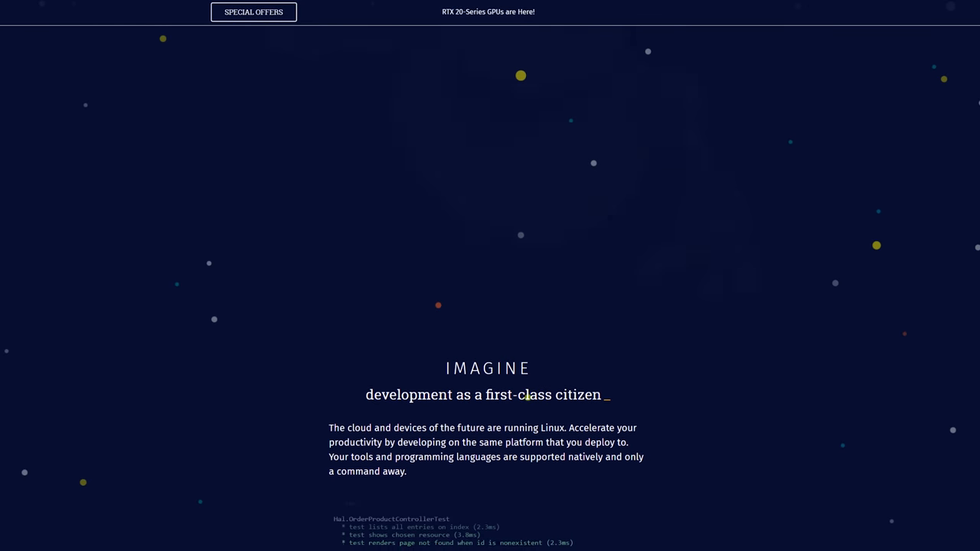
pyautogui.scroll(-3)
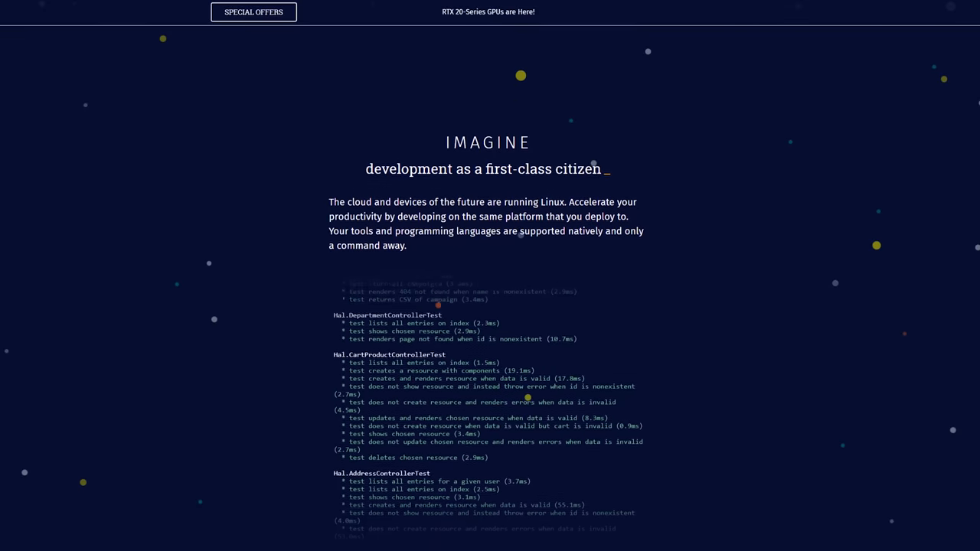
pyautogui.scroll(-3)
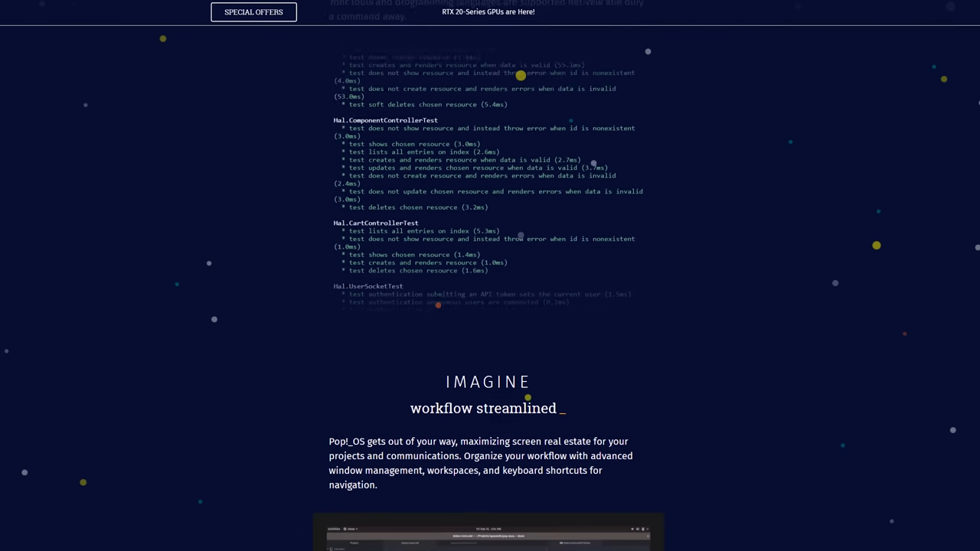
pyautogui.scroll(-3)
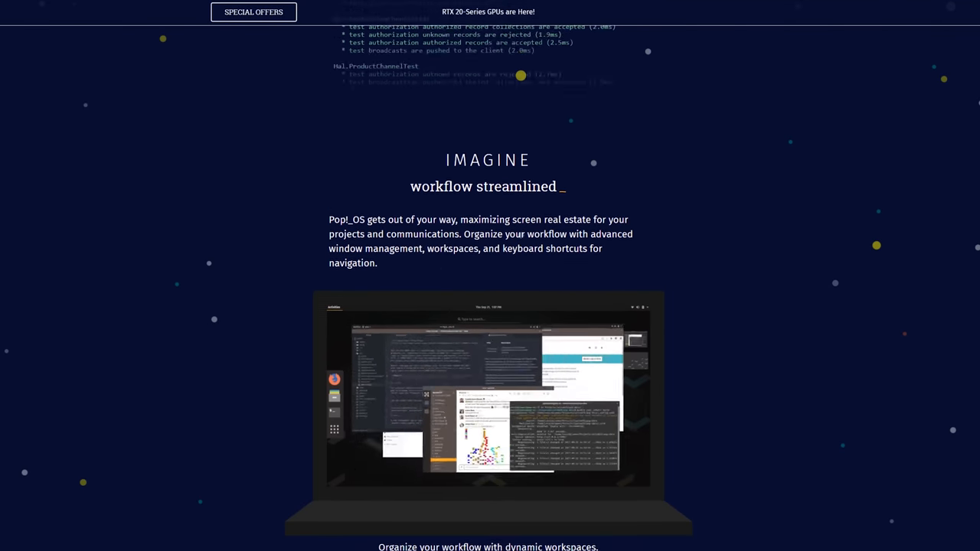
pyautogui.scroll(-3)
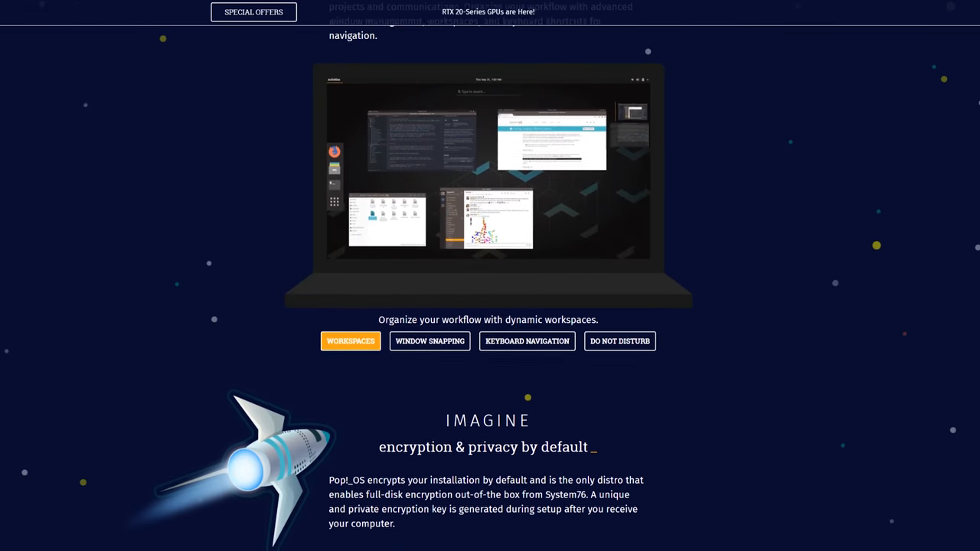
pyautogui.scroll(-3)
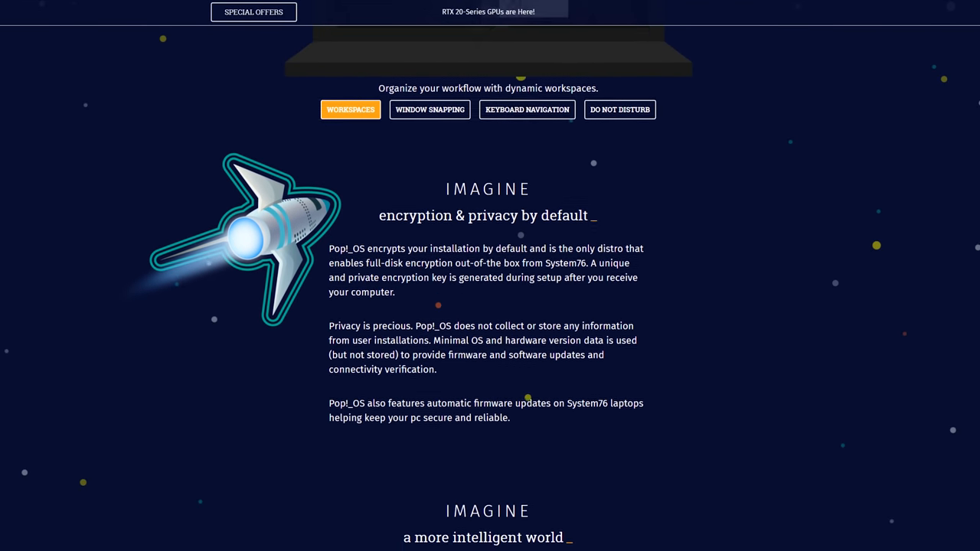
pyautogui.scroll(-3)
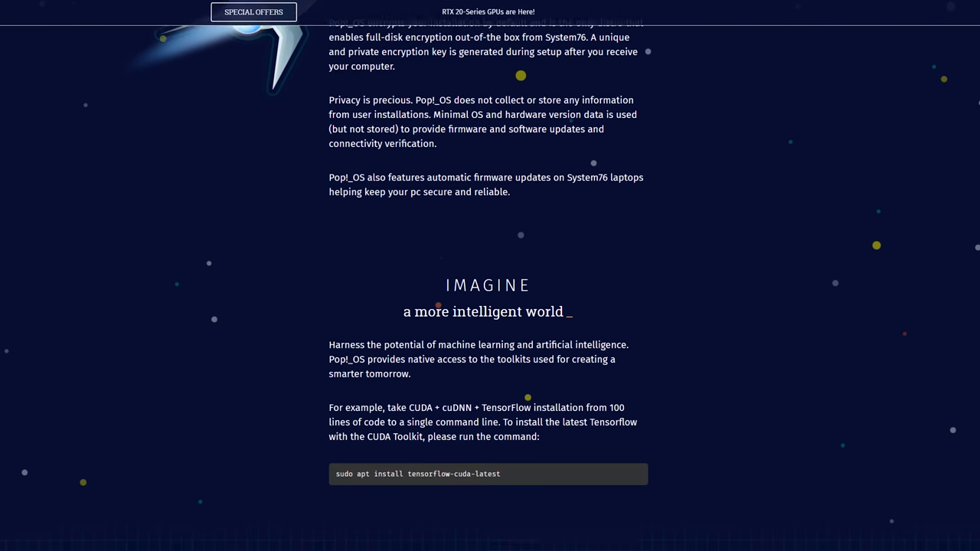
pyautogui.scroll(-3)
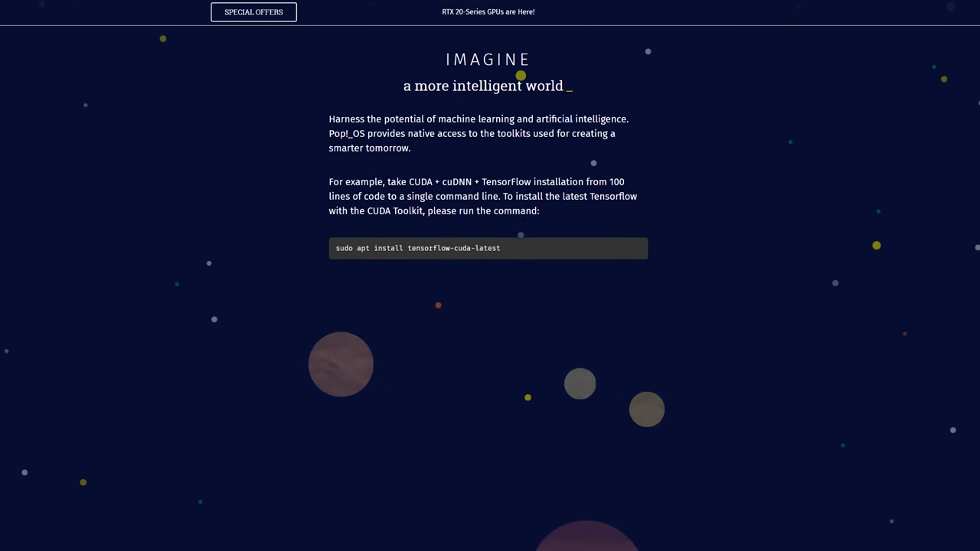